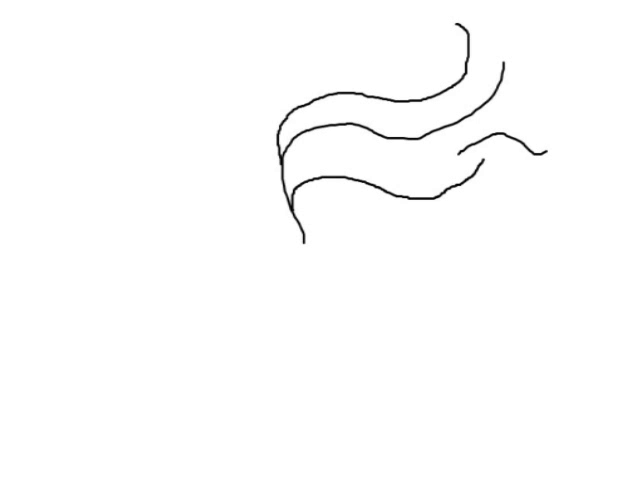
Draw a curving wave line, then three short diagonal hatch marks across the middle band
{"action": "left_click_drag", "start_coordinate": [470, 20], "coordinate": [490, 68]}
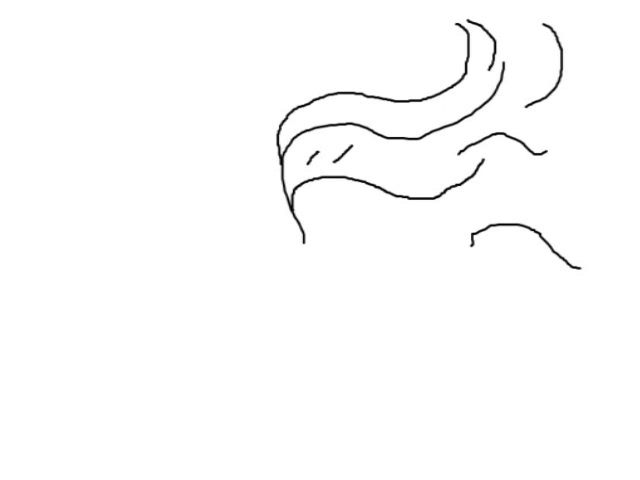
{"action": "left_click_drag", "start_coordinate": [372, 160], "coordinate": [382, 172]}
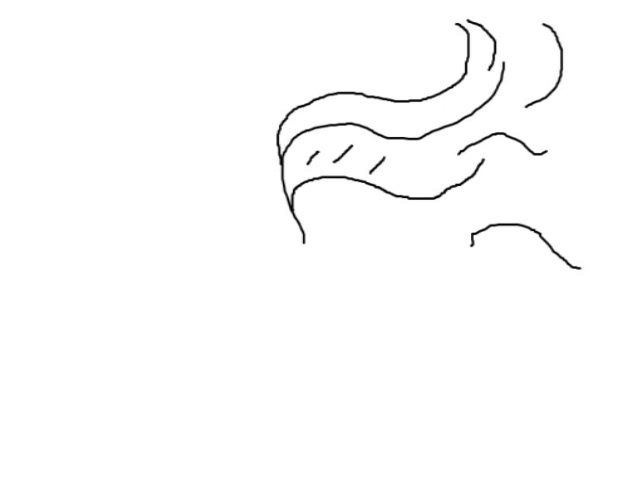
{"action": "left_click_drag", "start_coordinate": [392, 155], "coordinate": [400, 175]}
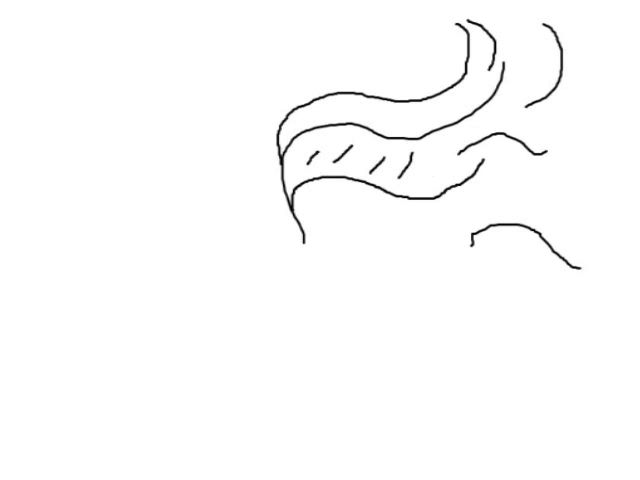
{"action": "left_click_drag", "start_coordinate": [432, 150], "coordinate": [432, 178]}
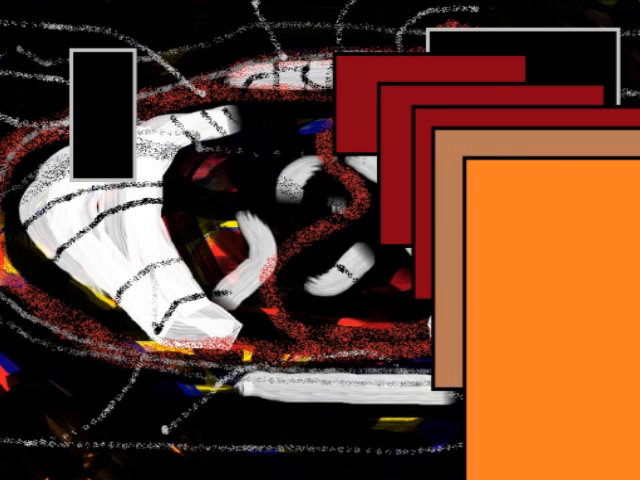
Place a dark blue square over the white swirl at upper left
{"action": "left_click", "coordinate": [185, 170]}
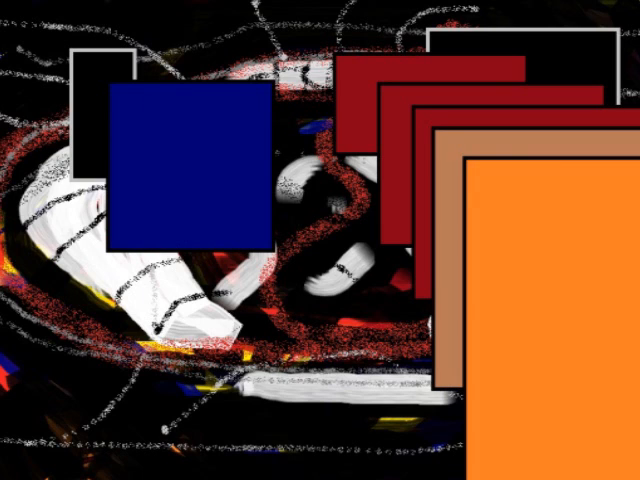